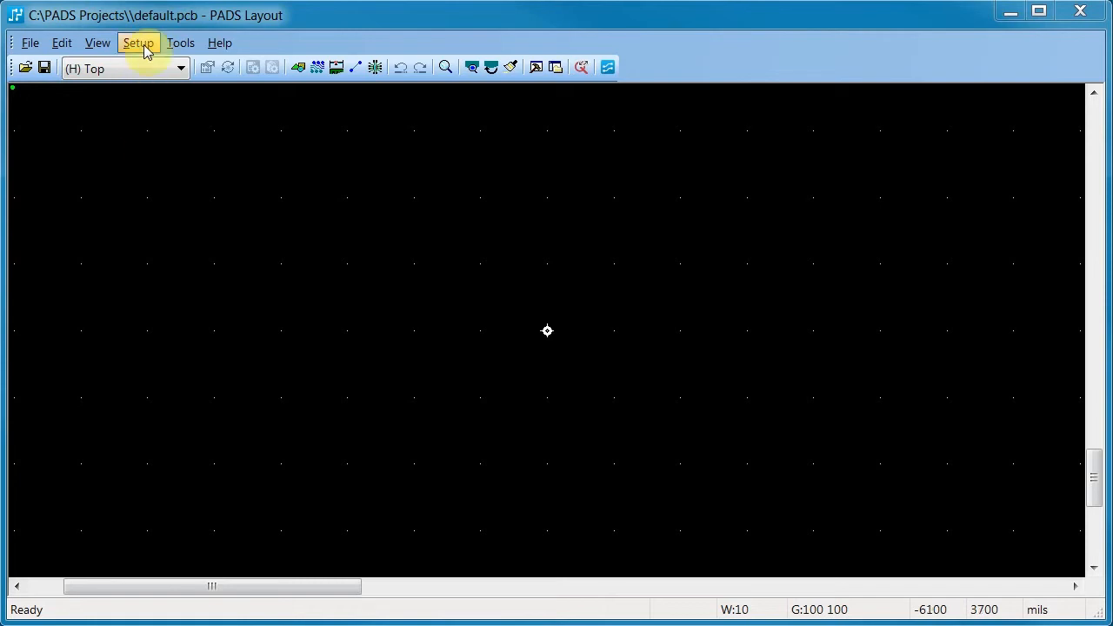
Open the Layers Setup dialog for default.pcb from the Setup menu.
click(139, 42)
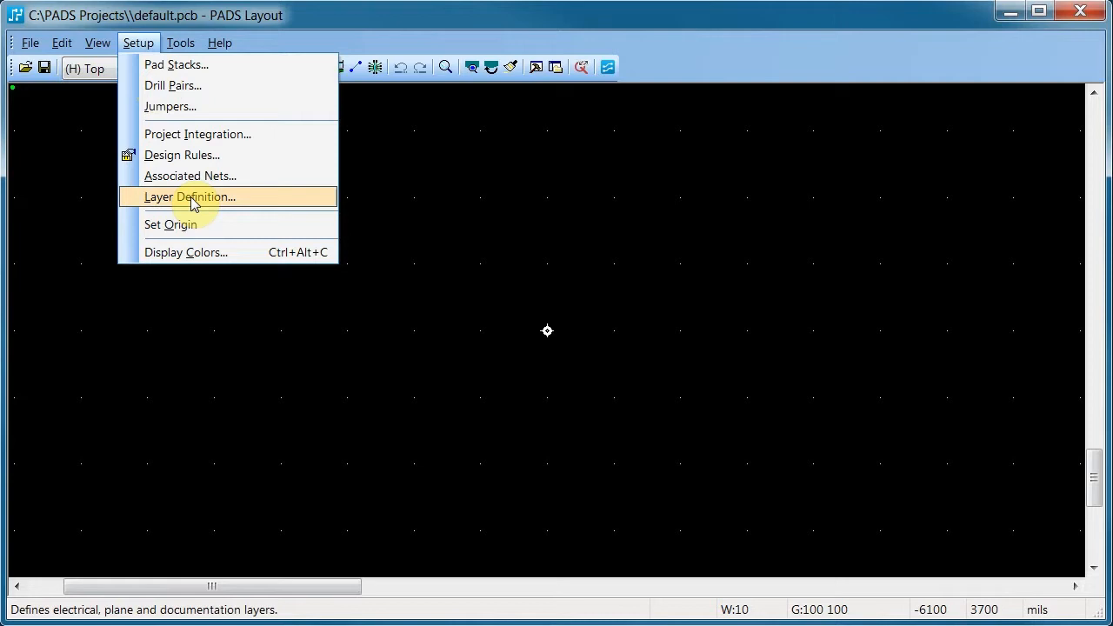
click(190, 197)
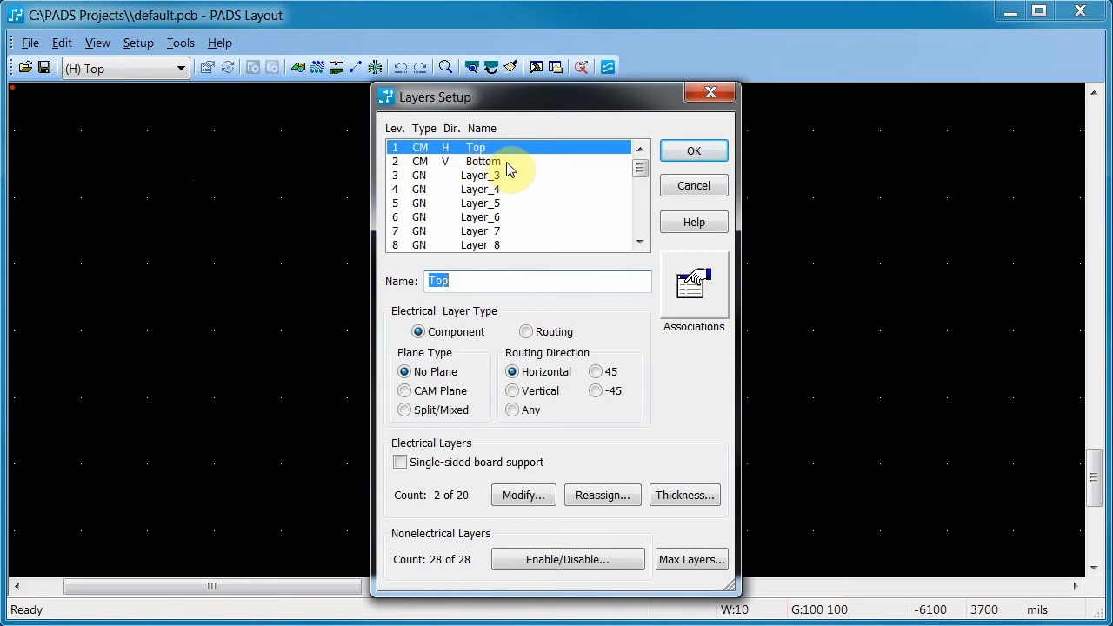
Change the electrical layer count from 2 to 6.
click(484, 161)
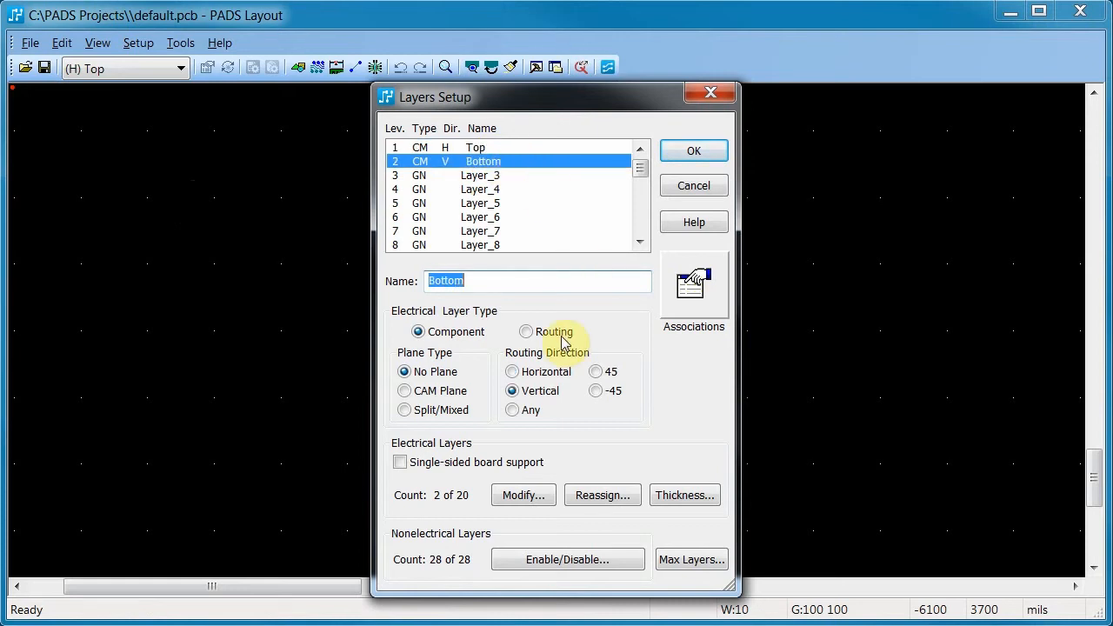
click(523, 495)
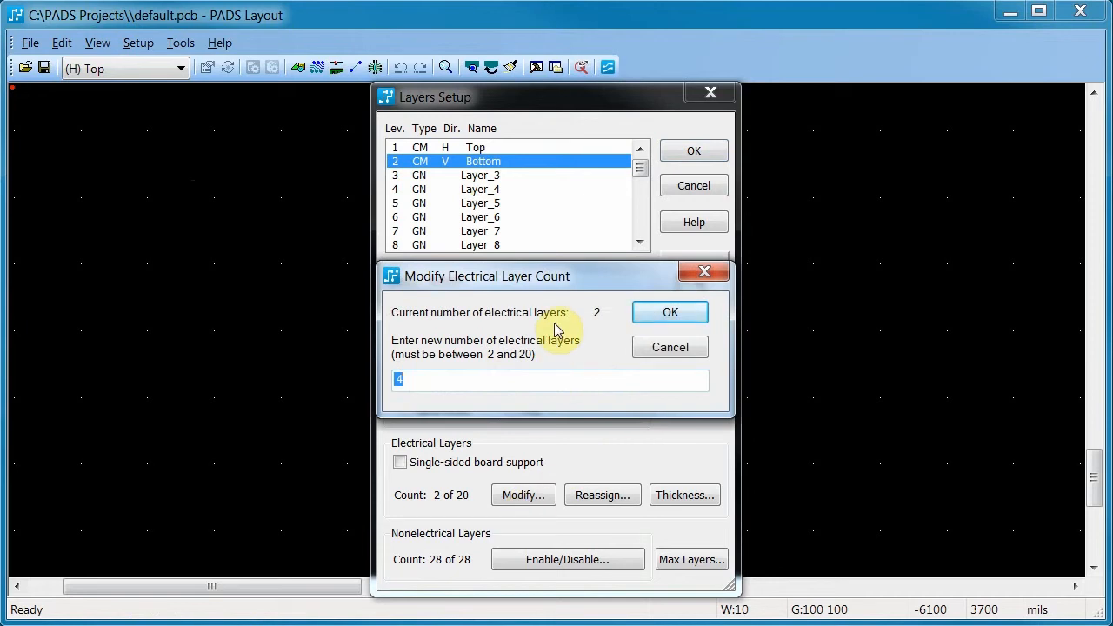
text(6)
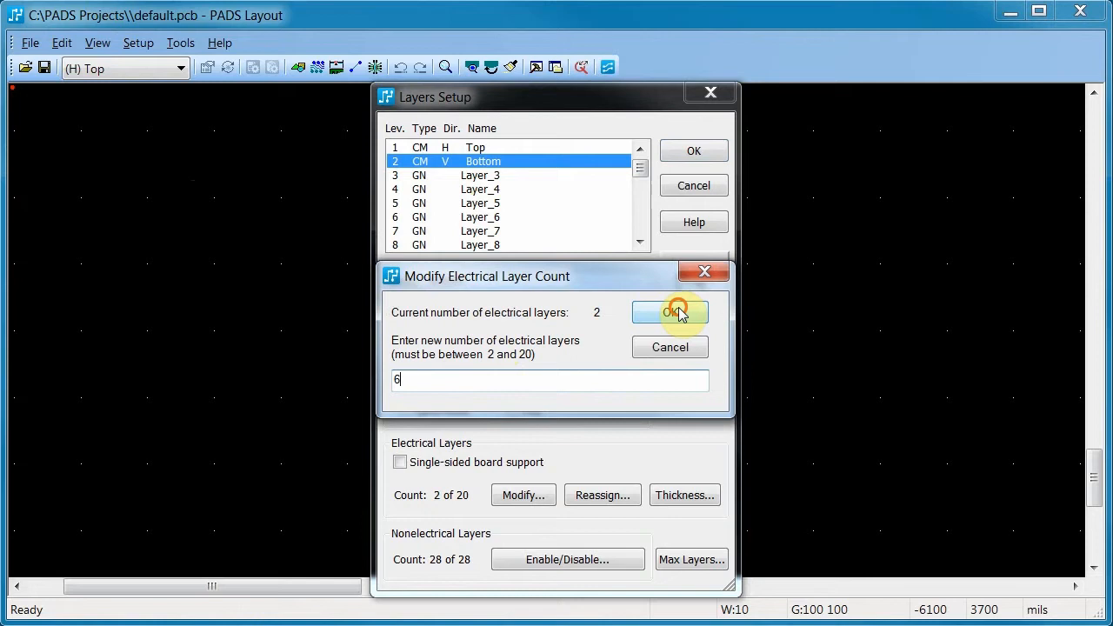
click(669, 312)
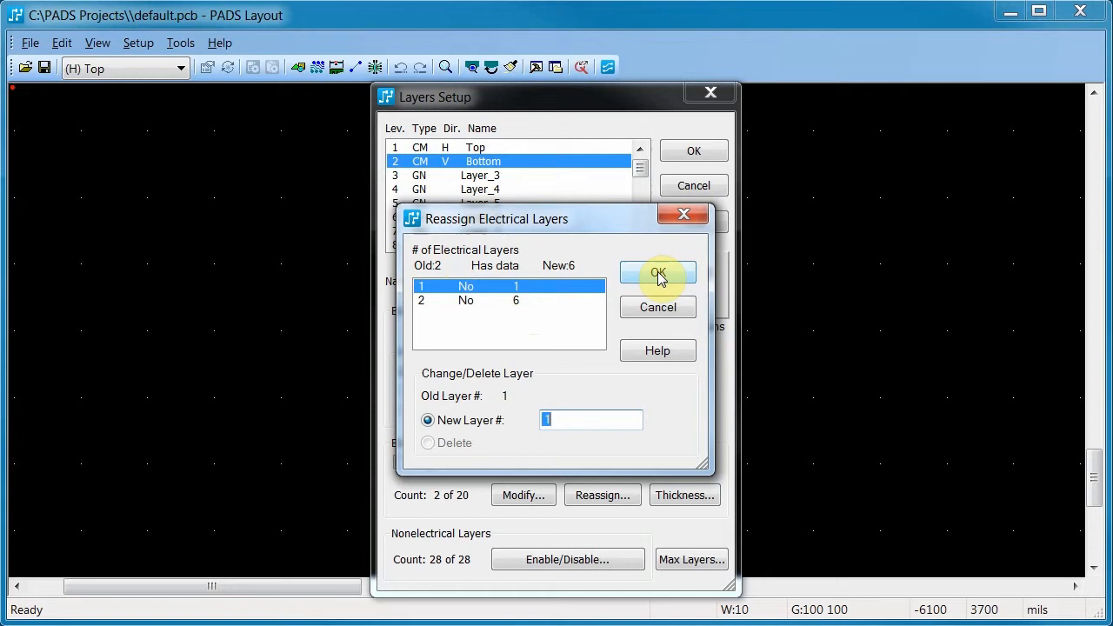
Accept the mapping of old layers 1 and 2 to new layers 1 and 6, then select Bottom.
click(658, 272)
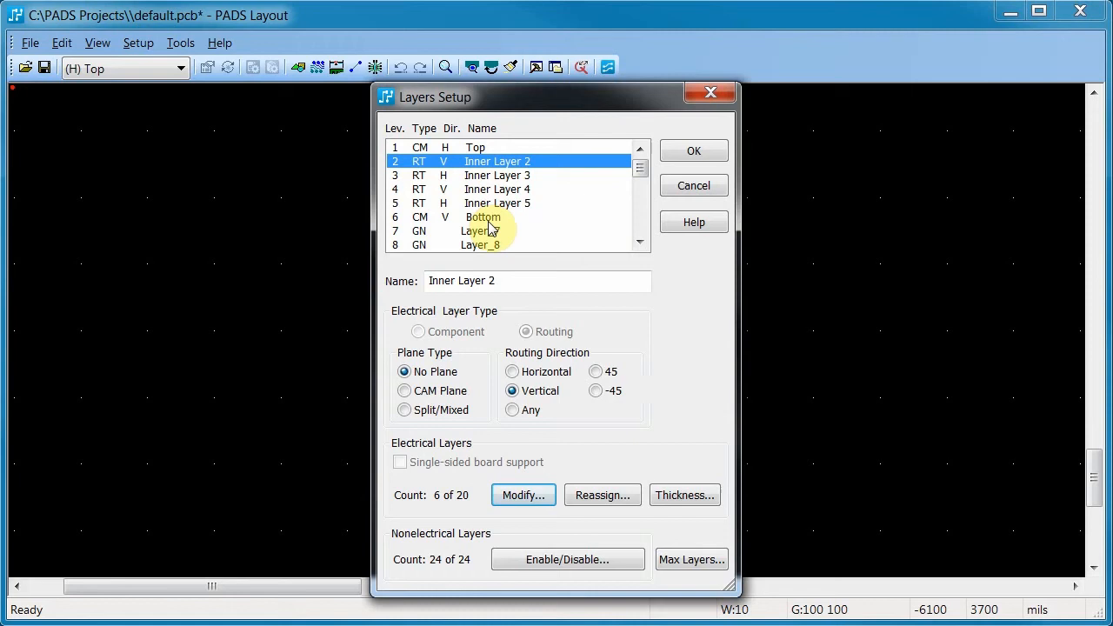
click(483, 217)
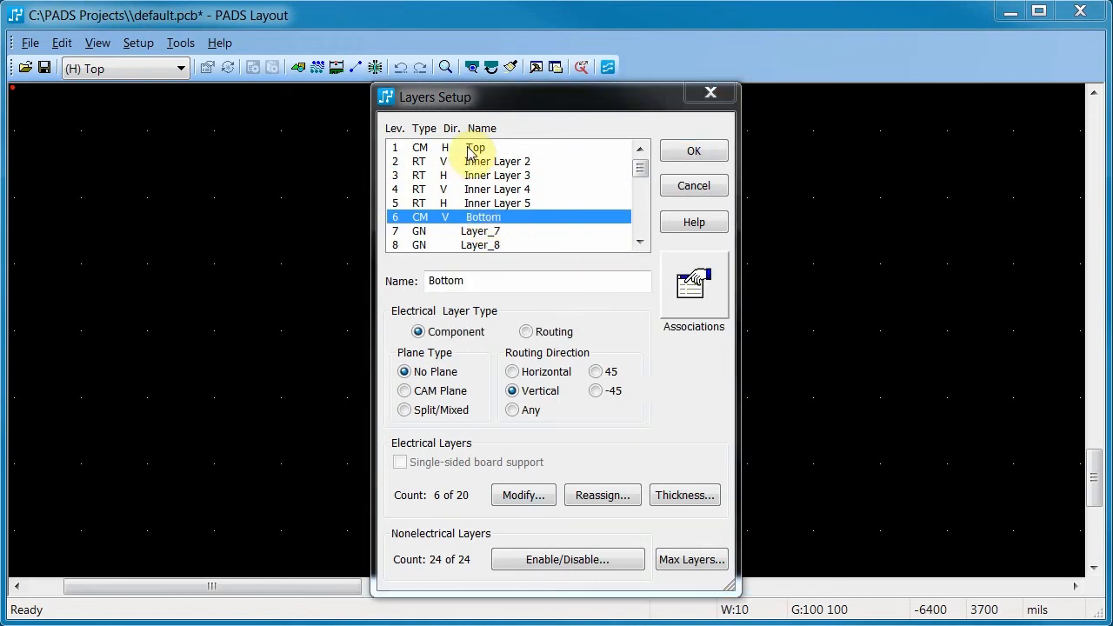
Rename Top, Inner Layer 2 and Inner Layer 3 to Component Side, Routing and GND Plane.
click(475, 147)
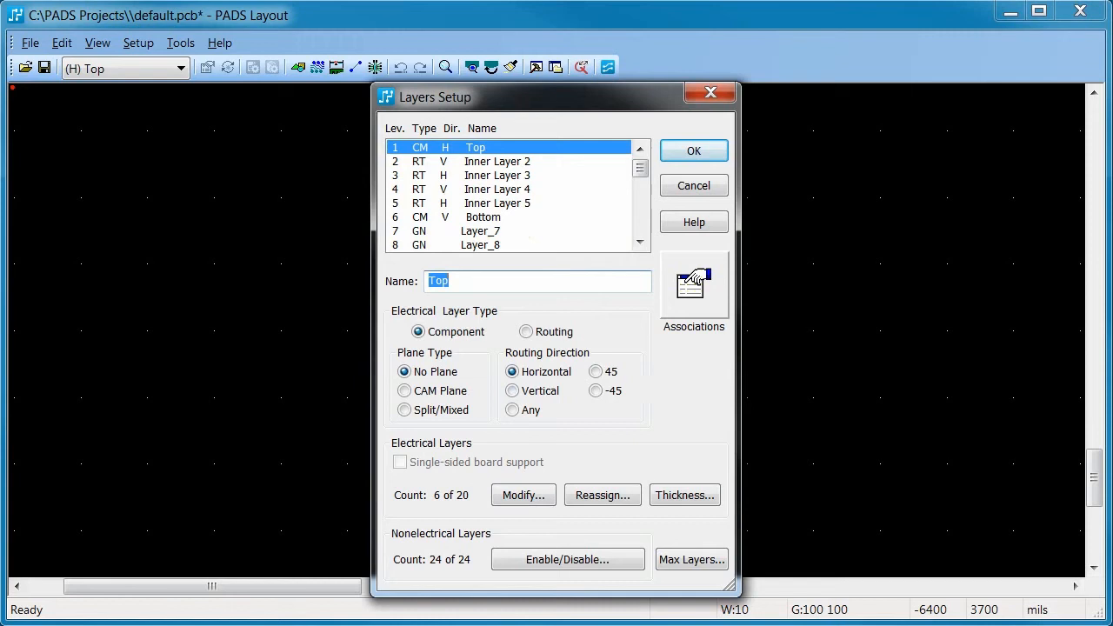
text(Component Side Layer 1)
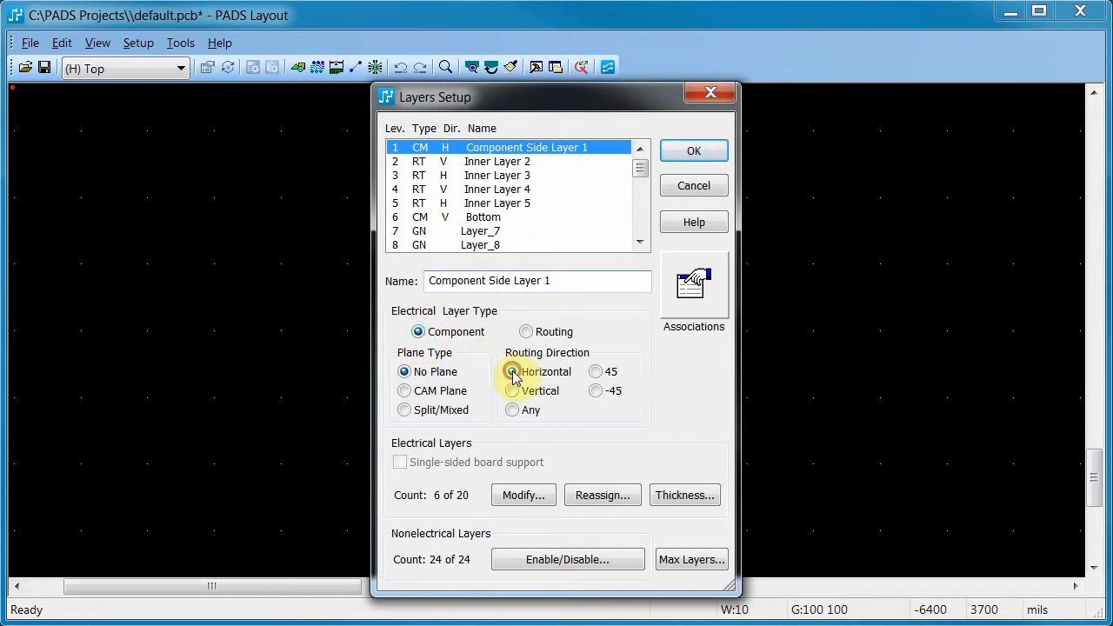
click(496, 161)
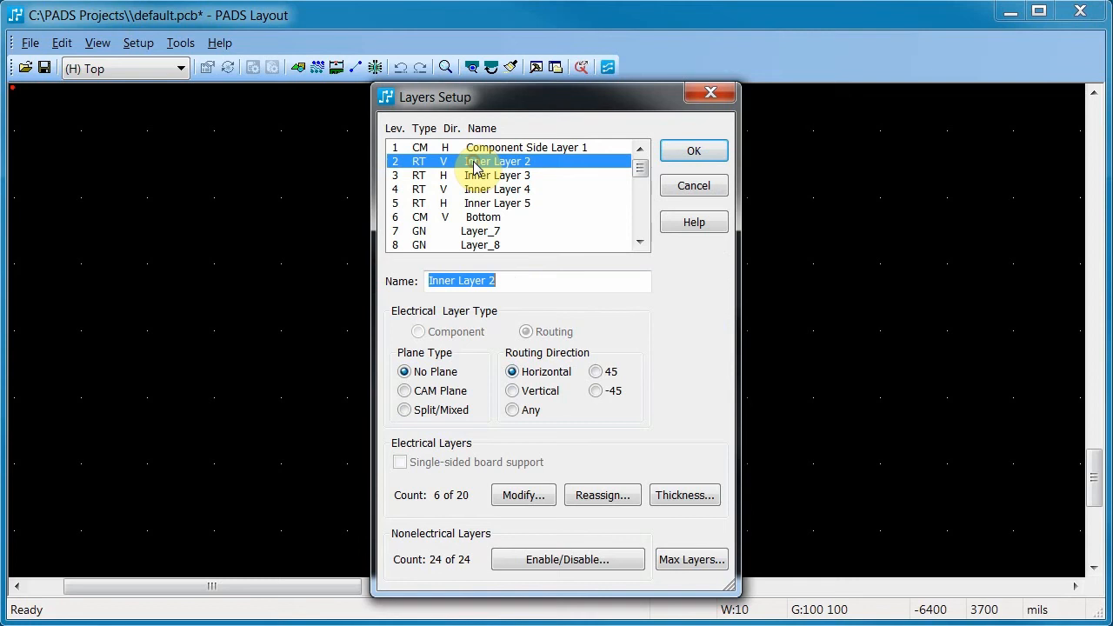
text(R)
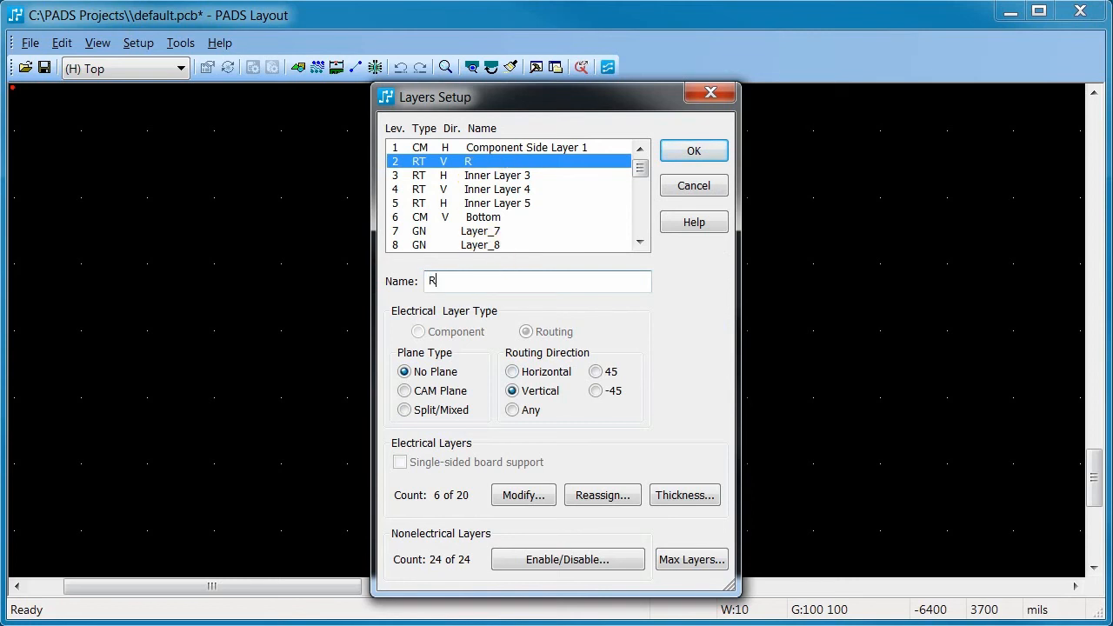
text(outing Layer 2)
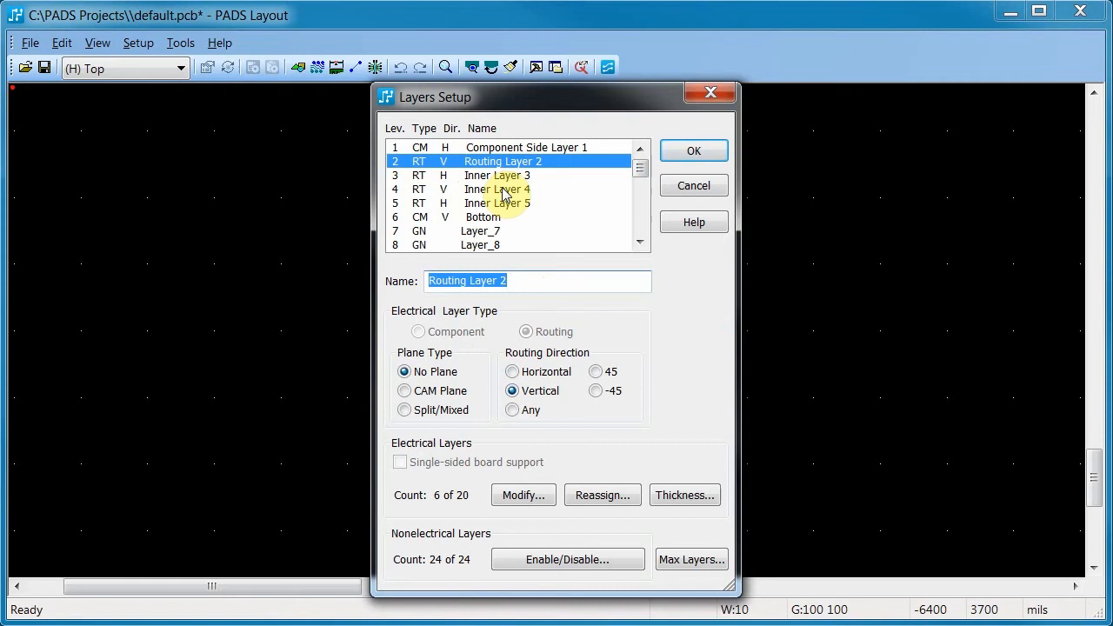
click(496, 175)
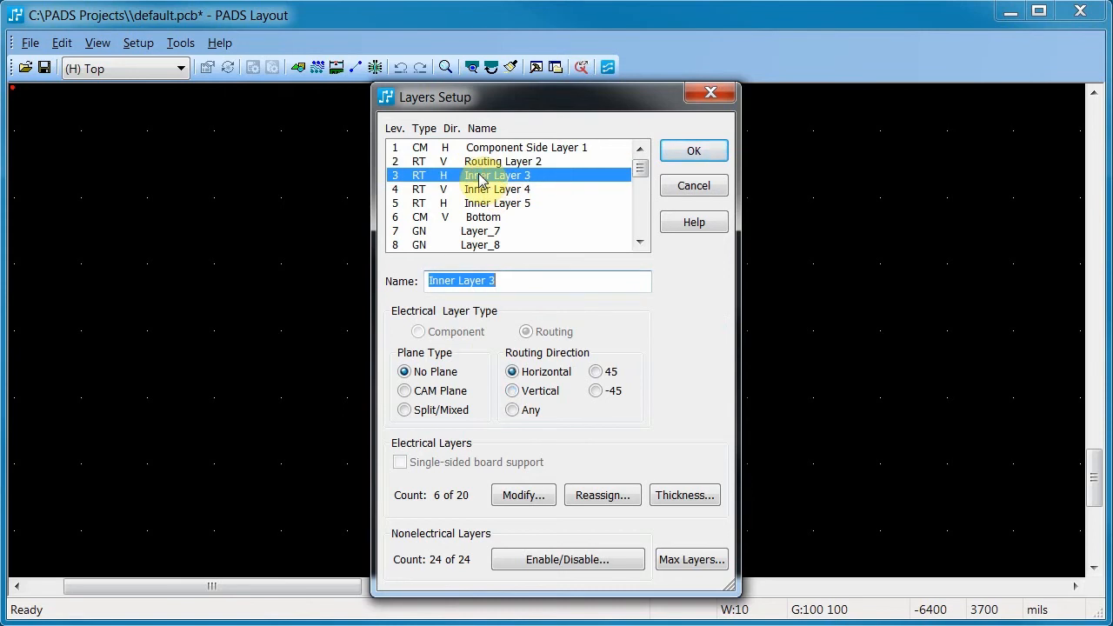
text(GND Pla)
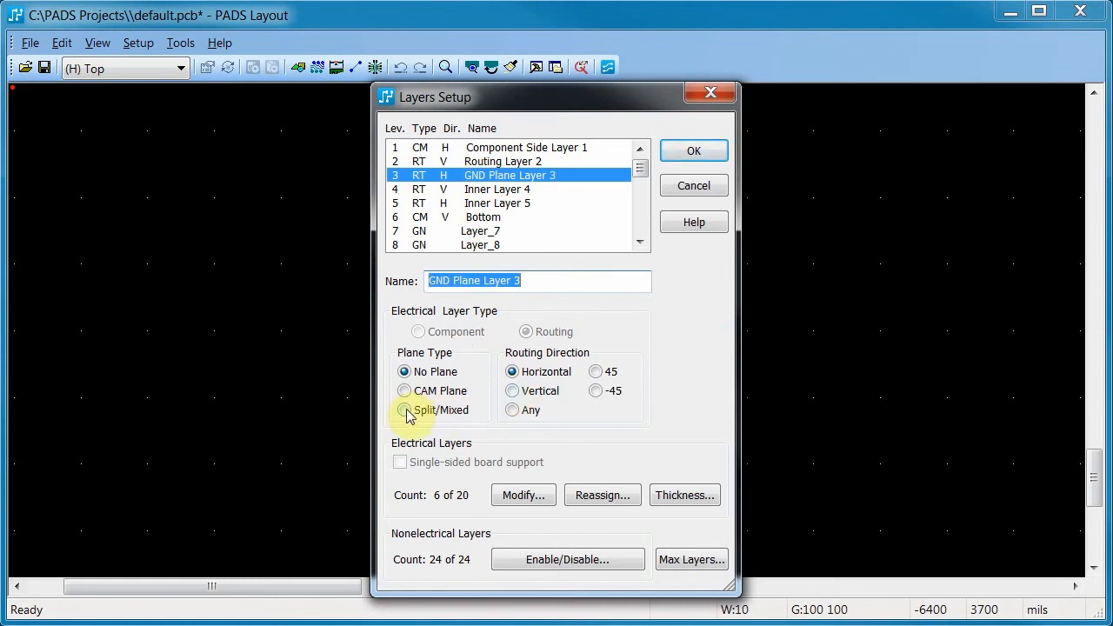
Make layer 3 a vertical split/mixed plane and layer 4 'VDD Mixed Plane Layer 4', horizontal.
click(404, 410)
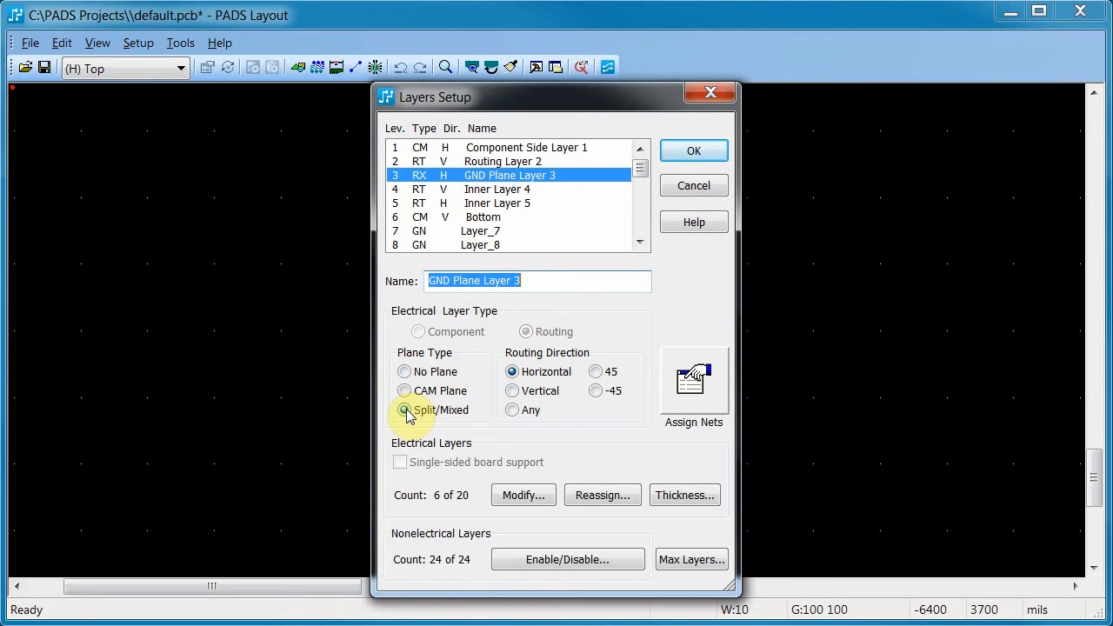
click(512, 391)
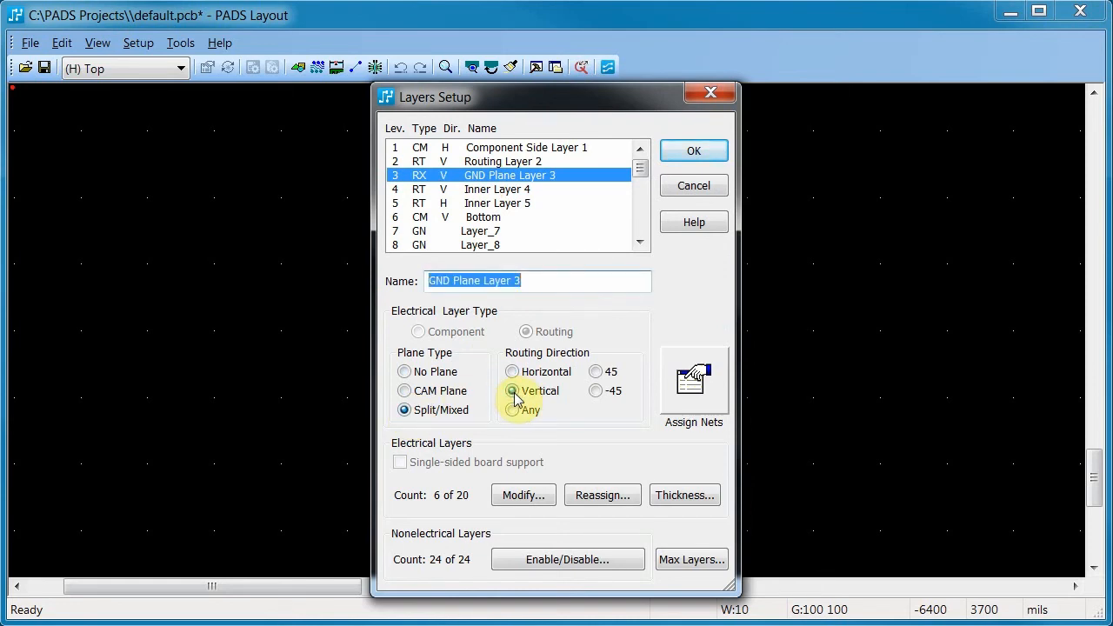
click(498, 189)
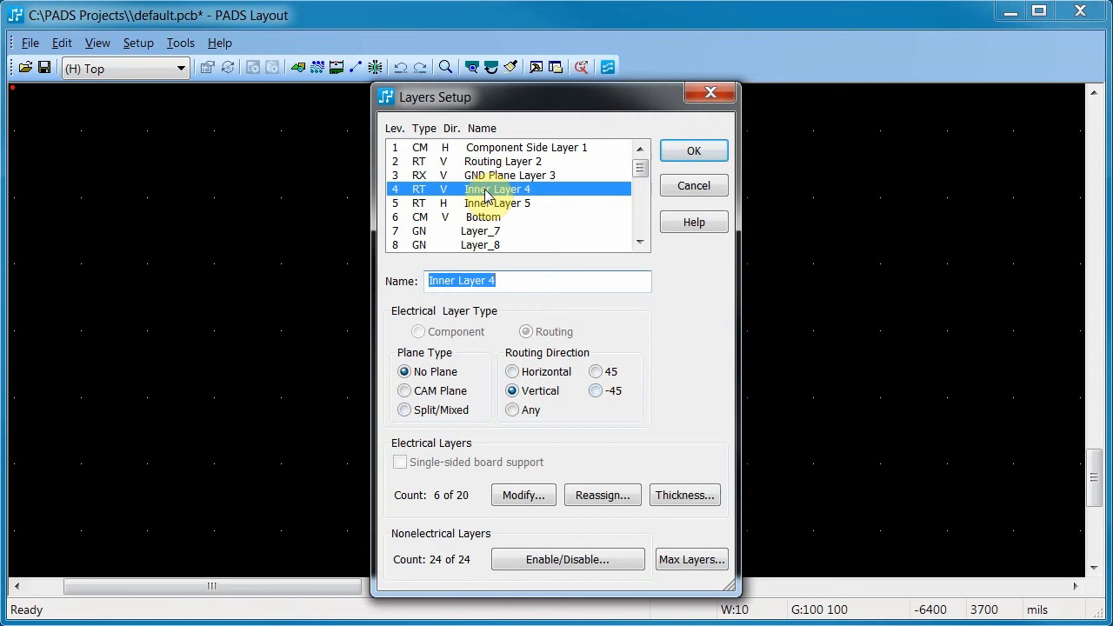
text(VDD Mixed Pla)
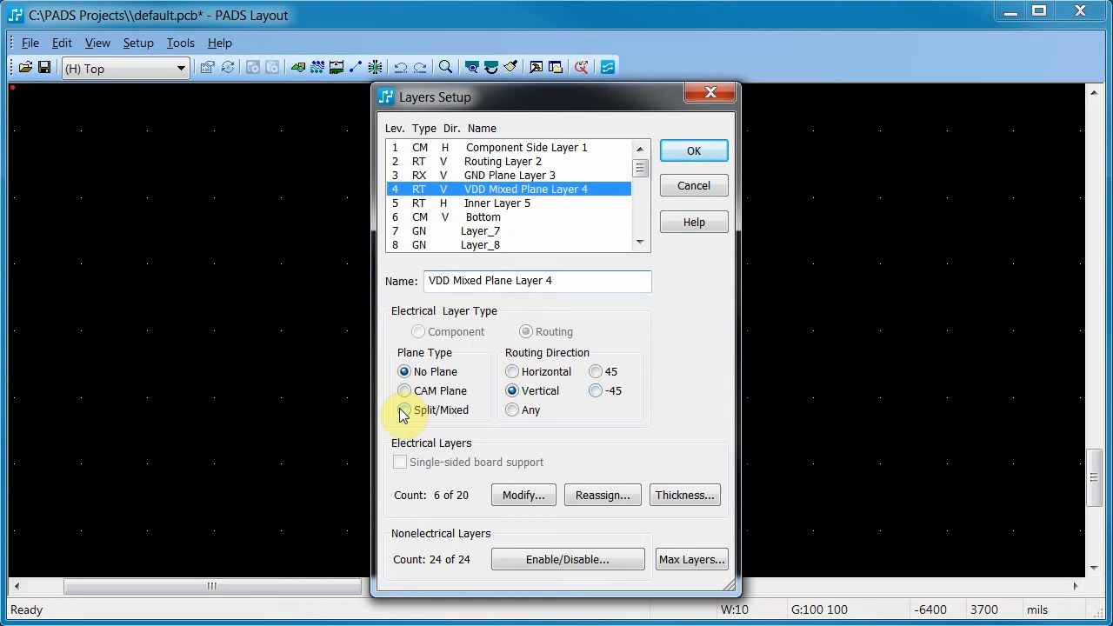
click(405, 409)
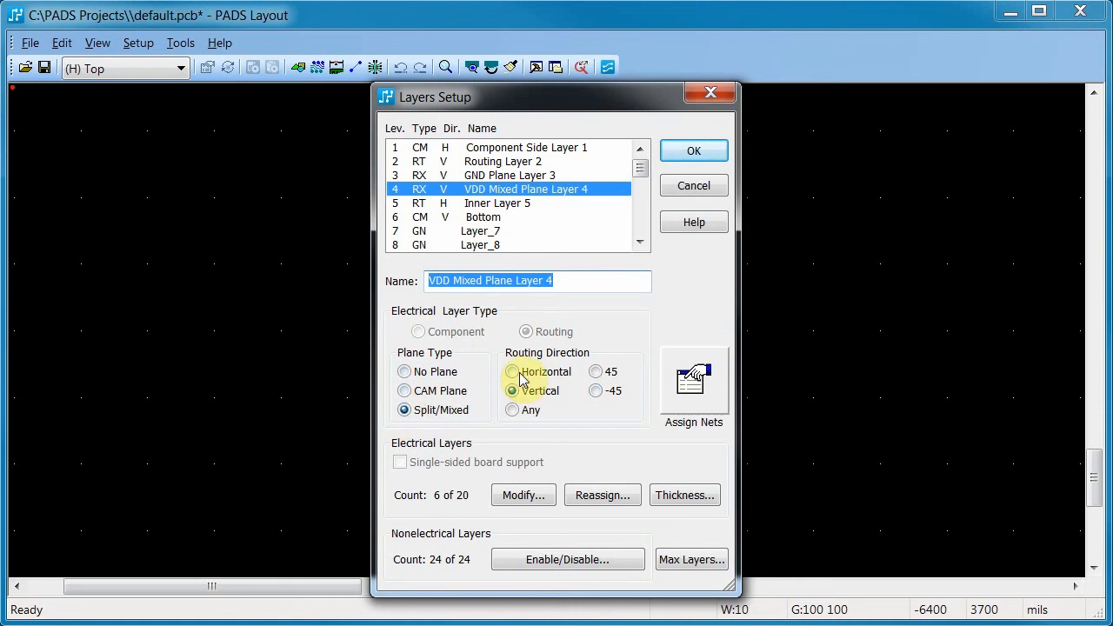
click(512, 371)
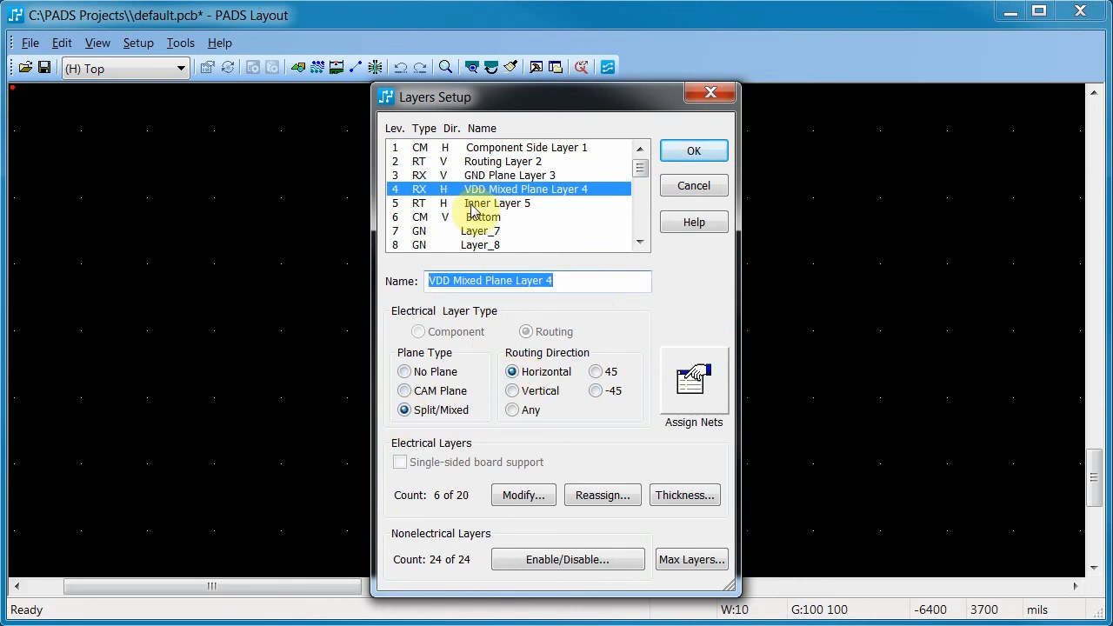
click(496, 203)
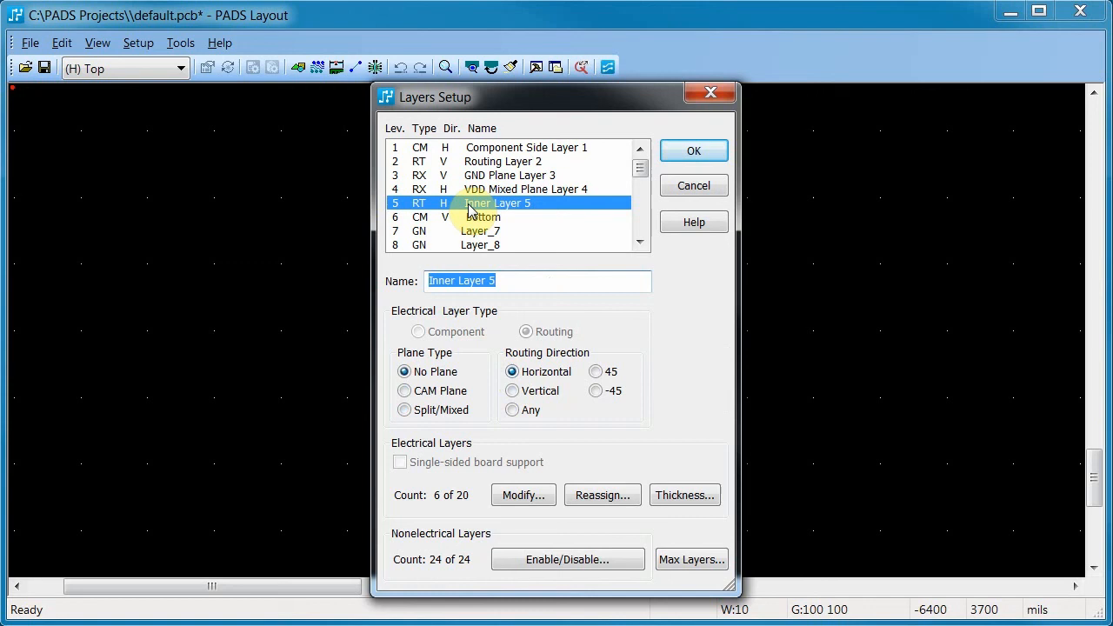
Name layer 5 'Routing Layer 5' and begin renaming Bottom to 'Solder S…'.
text(Routing Layer)
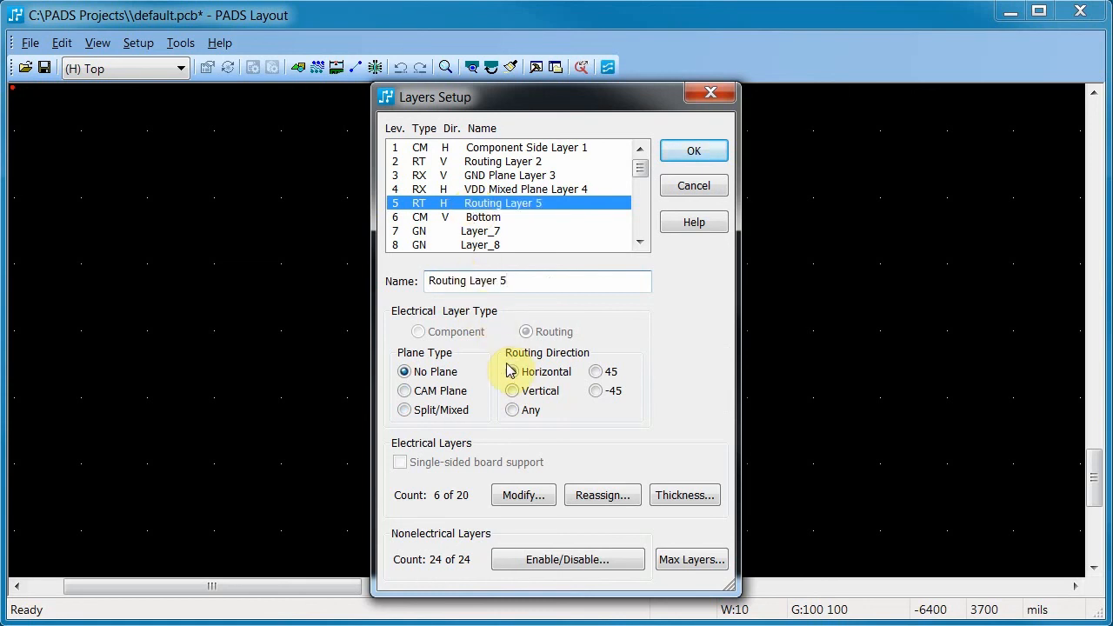
click(482, 216)
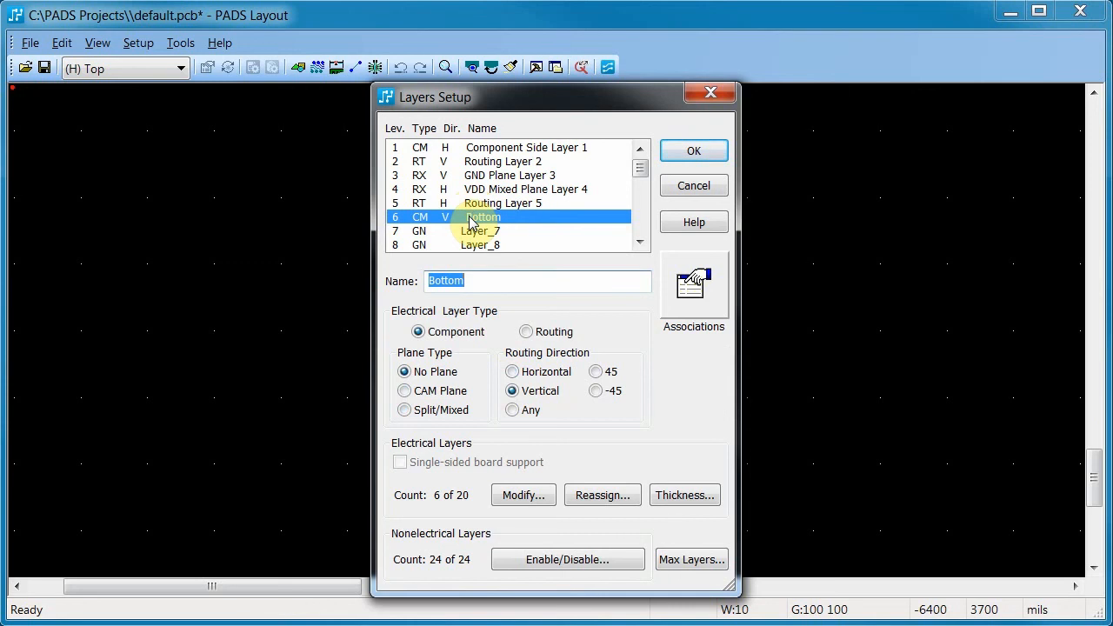
text(Solder S)
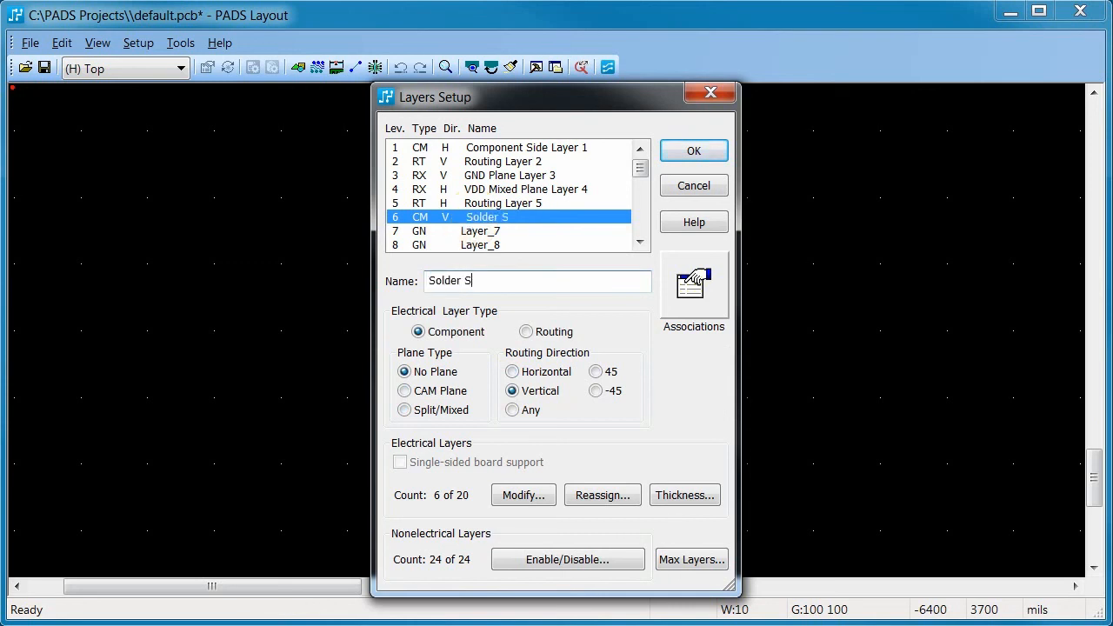